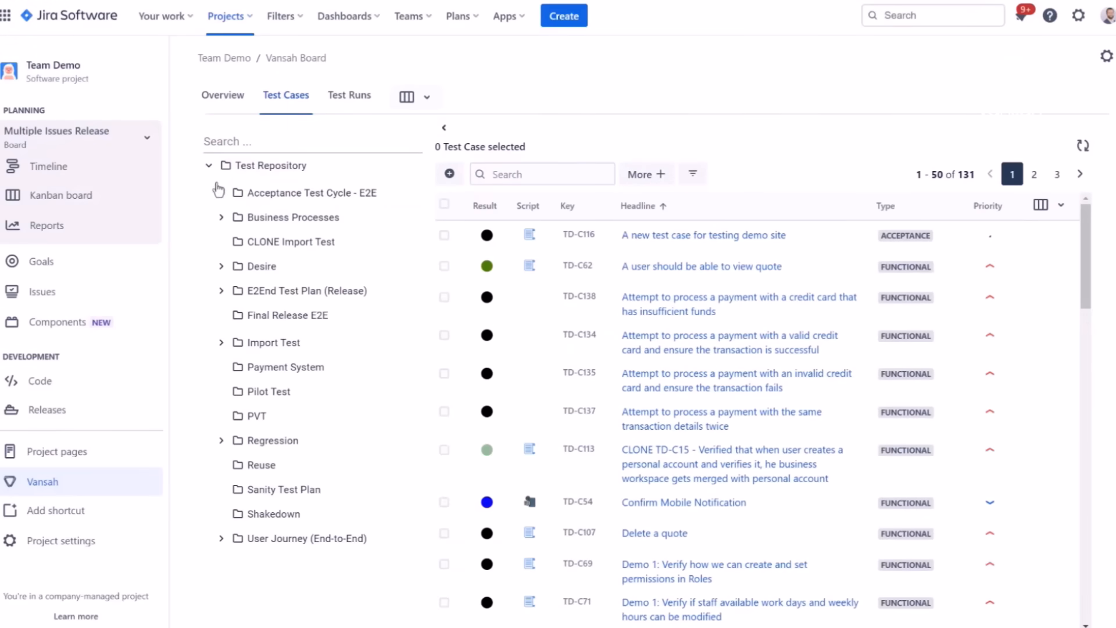
Expand the Acceptance Test Cycle - E2E folder to reveal its Quality Assurance subfolder.
{"action": "left_click", "coordinate": [220, 192]}
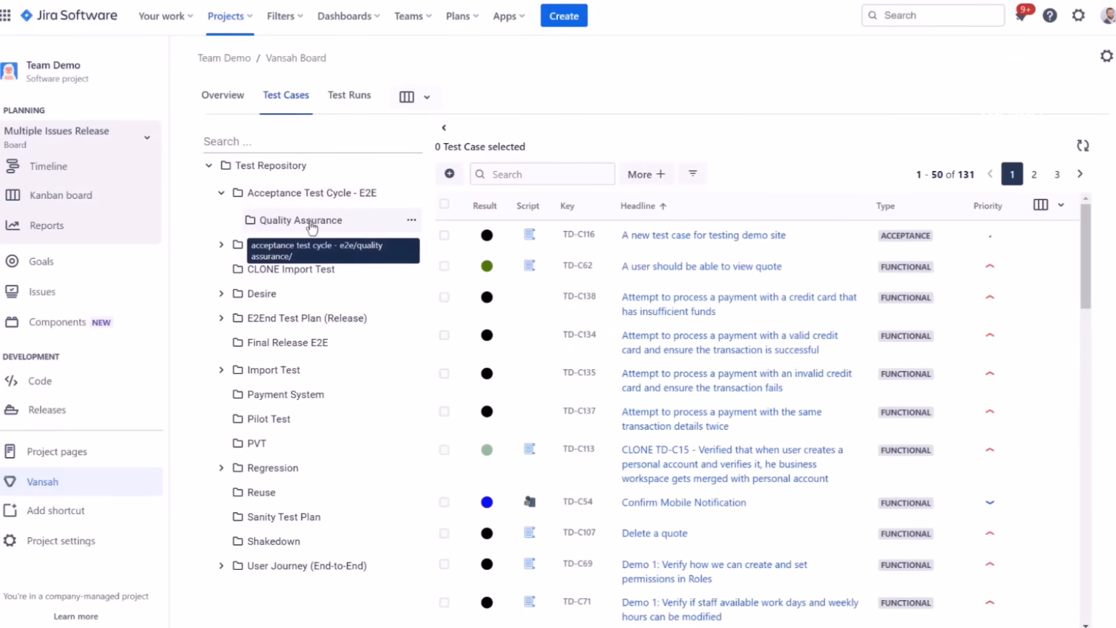